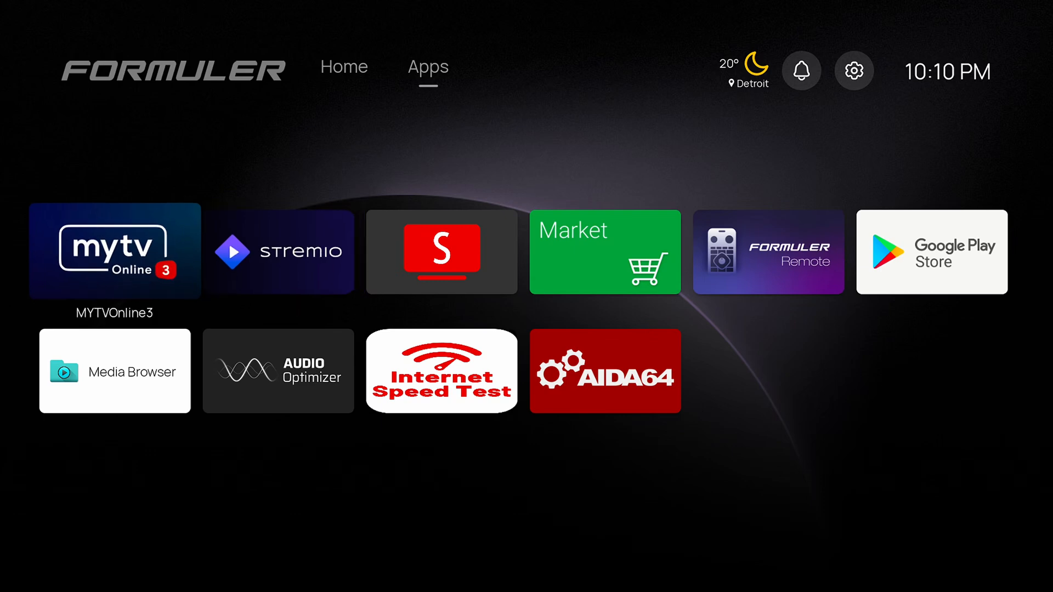
mouse_move(440, 252)
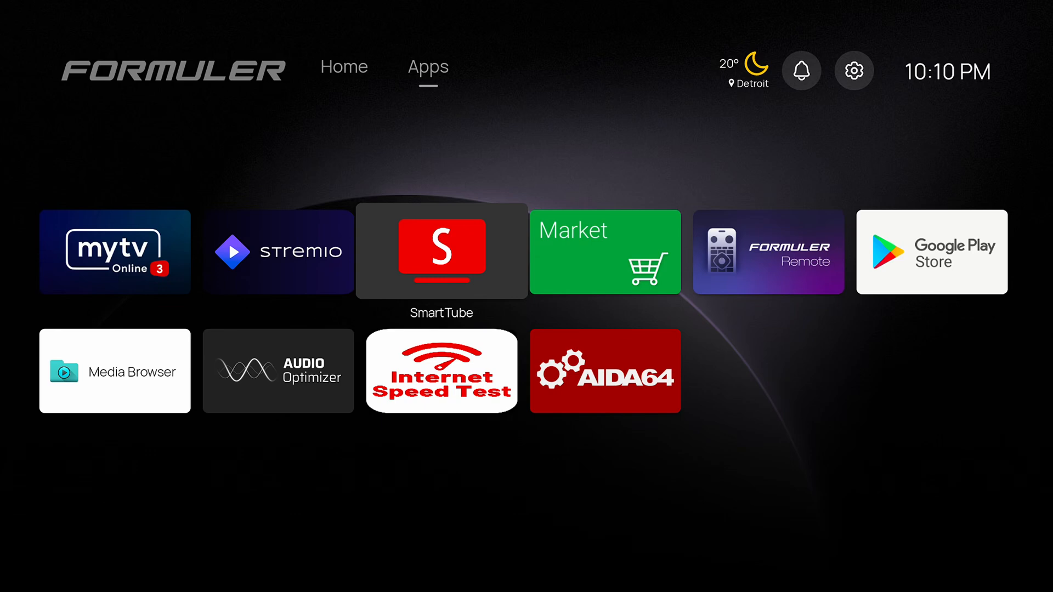
mouse_move(767, 251)
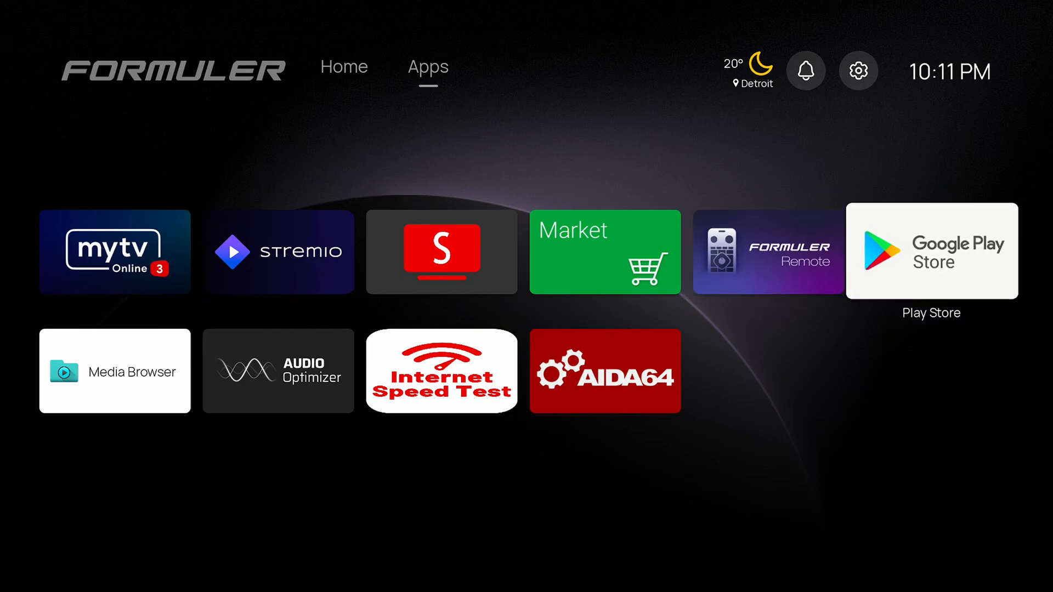
- Check the Google Play Store's list of pending app updates
click(931, 251)
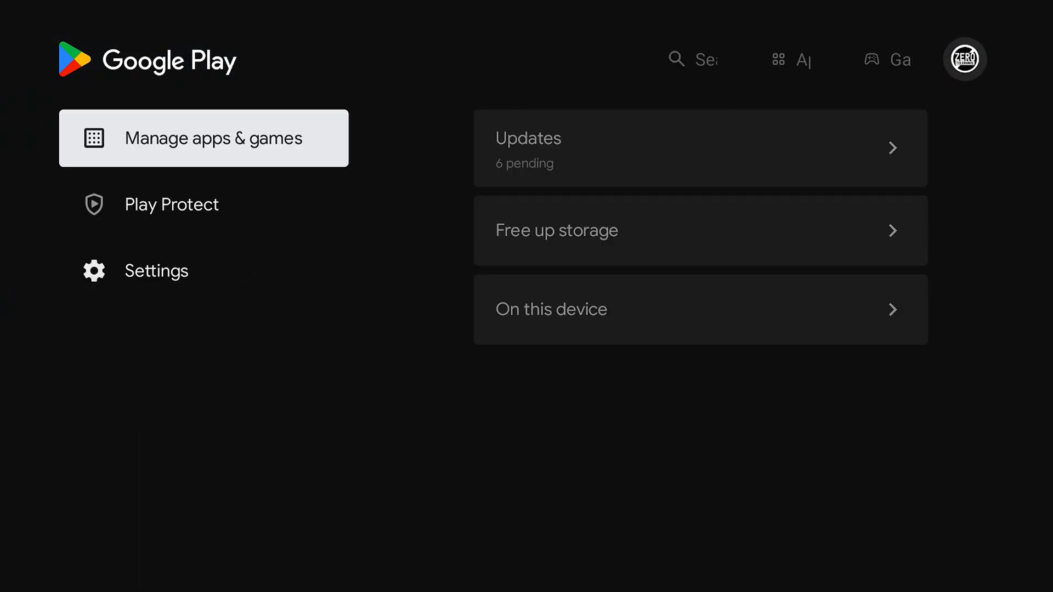
click(171, 204)
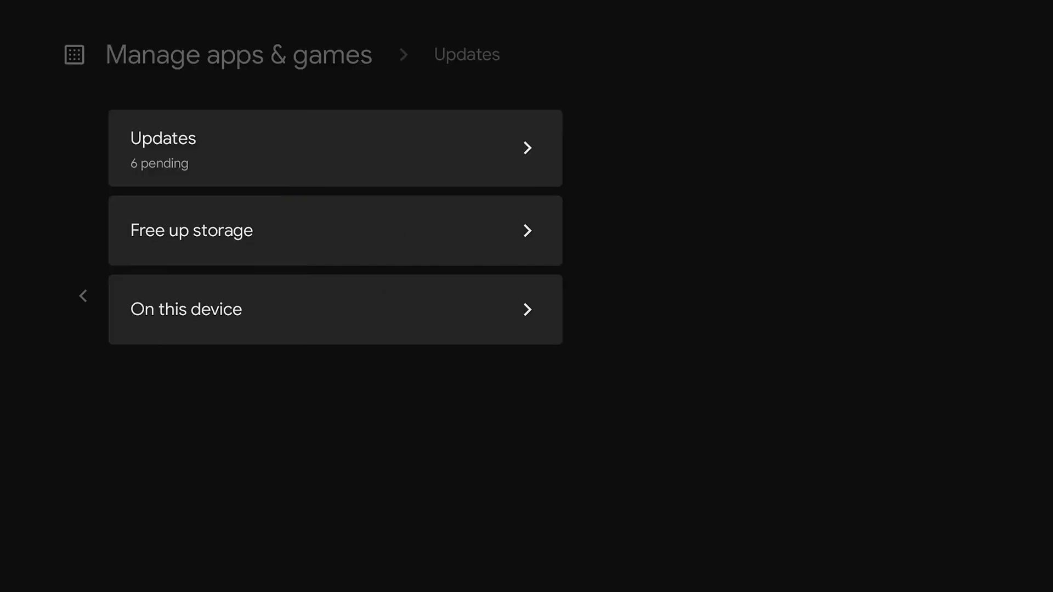
click(335, 148)
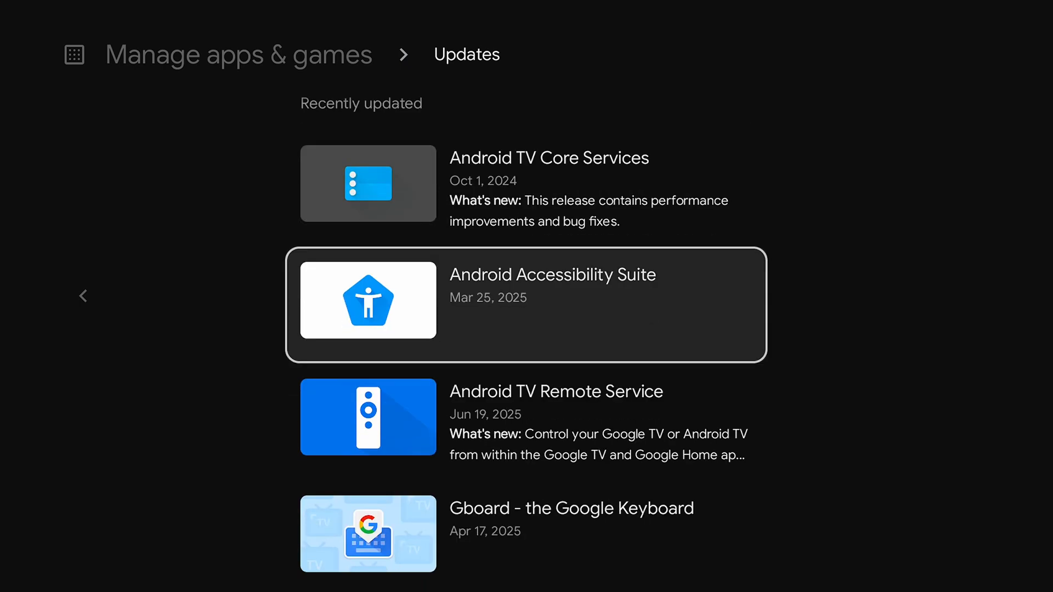
scroll(down, 3)
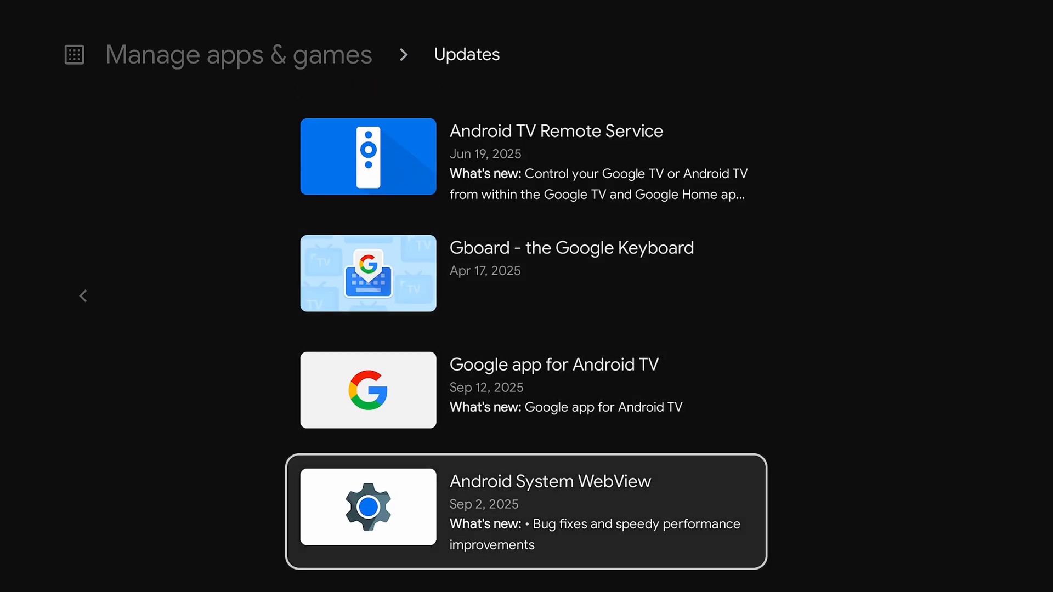
scroll(up, 3)
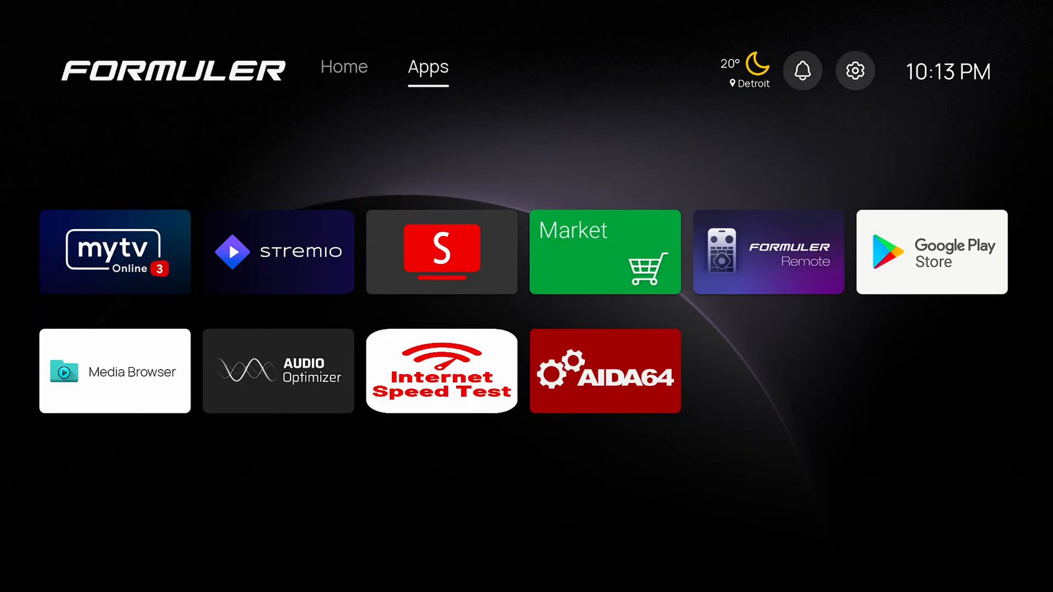
- Unlock developer mode by tapping Build in Settings > Device Preferences > About
click(855, 69)
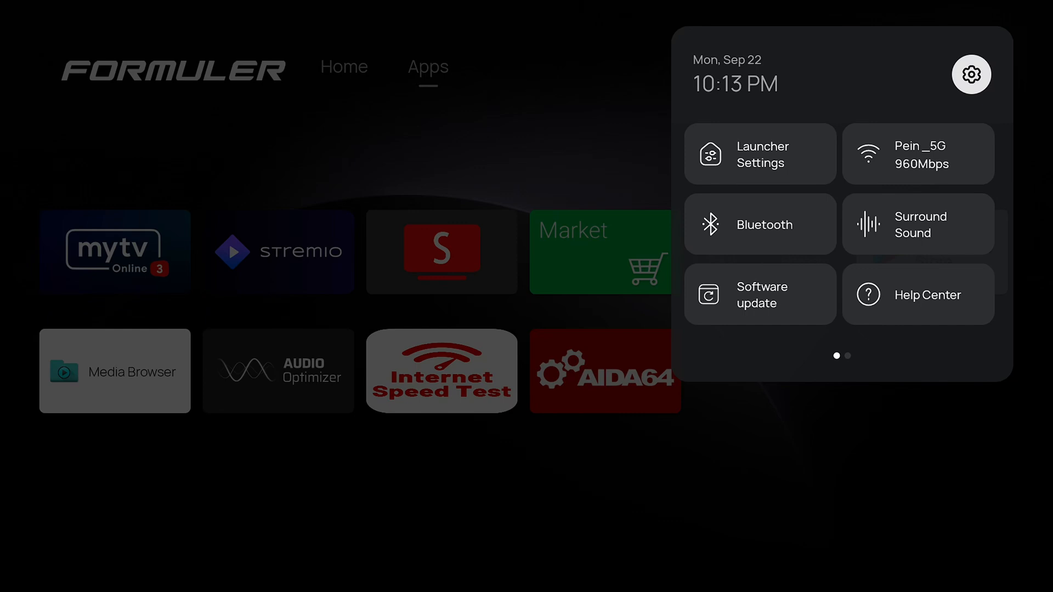
click(970, 74)
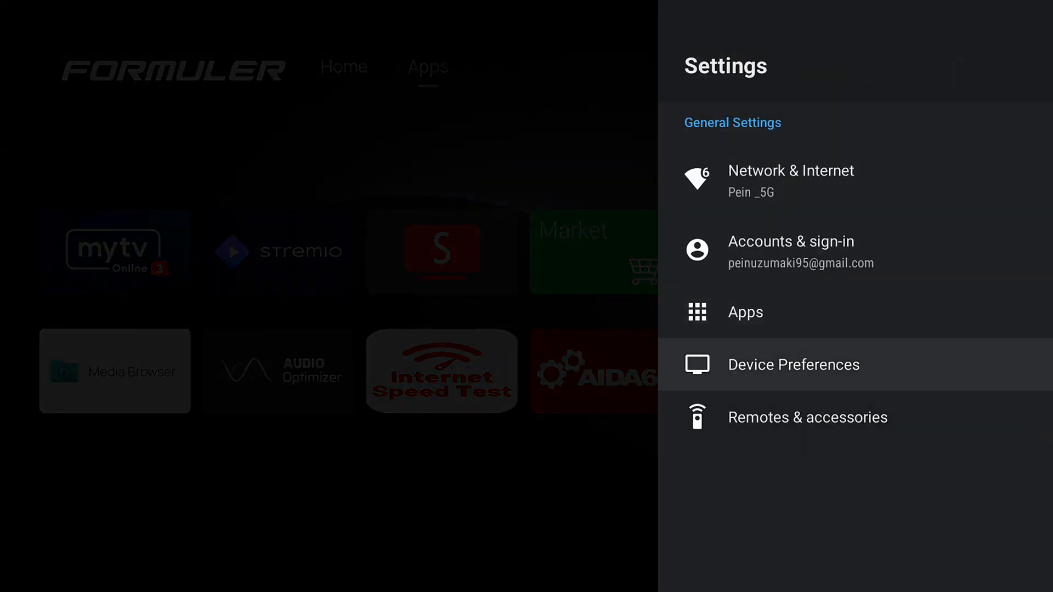
click(793, 365)
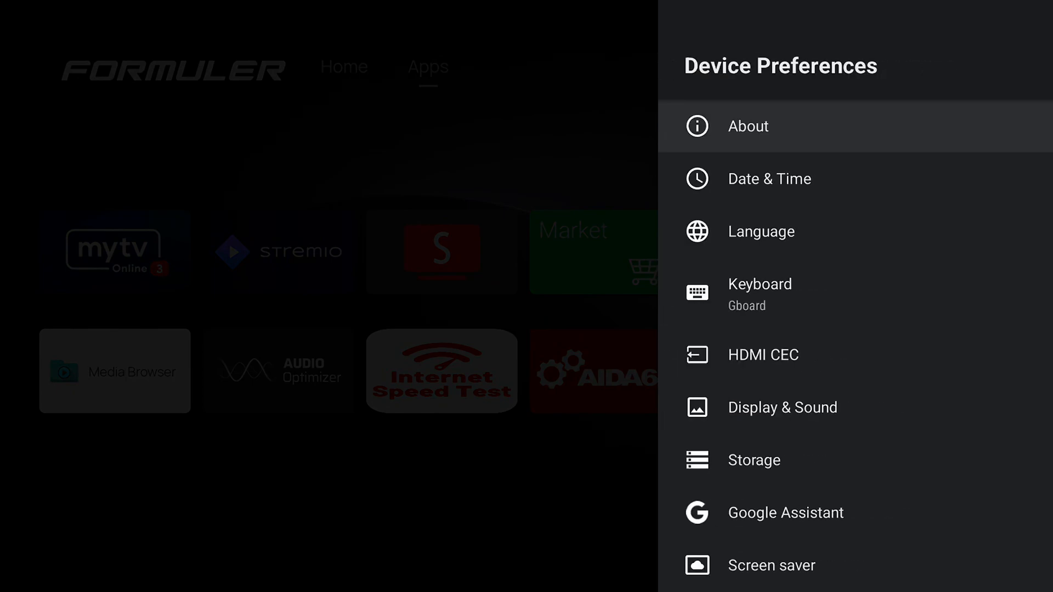
click(747, 125)
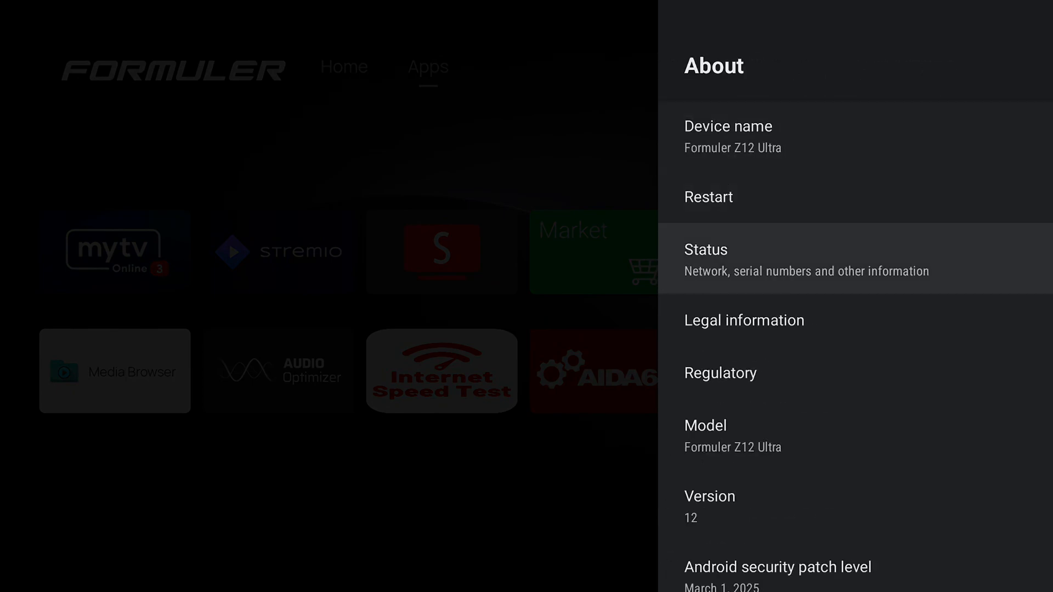
scroll(down, 3)
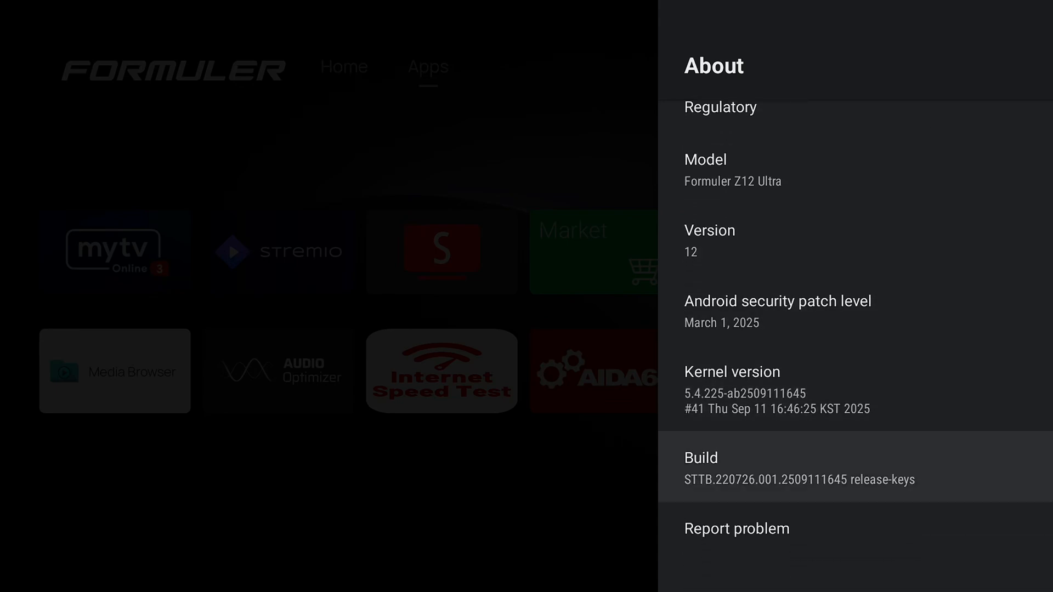
click(799, 467)
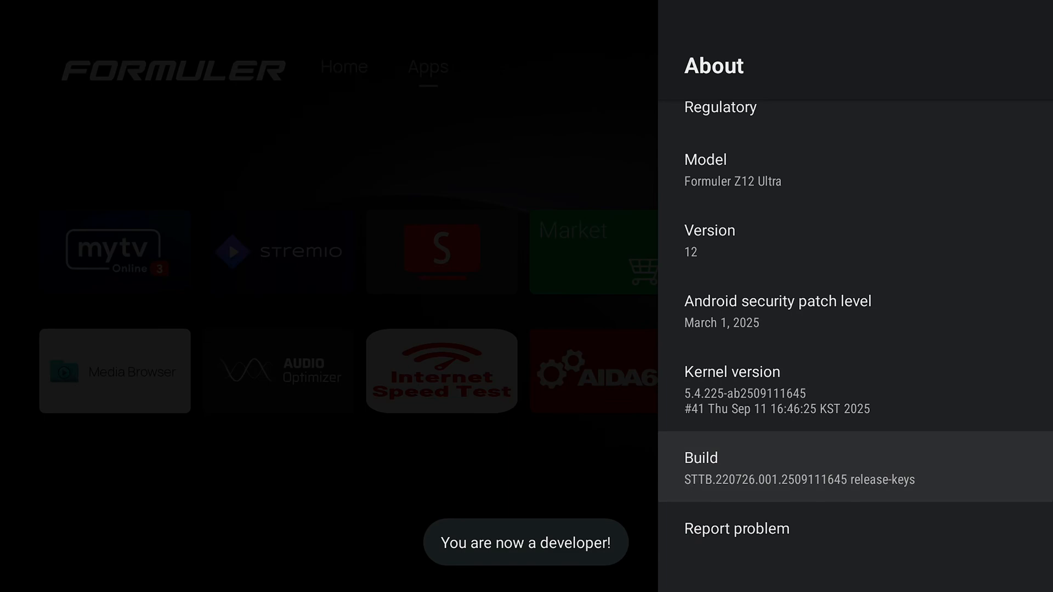
- Return to Device Preferences and open the Developer options page
key(Back)
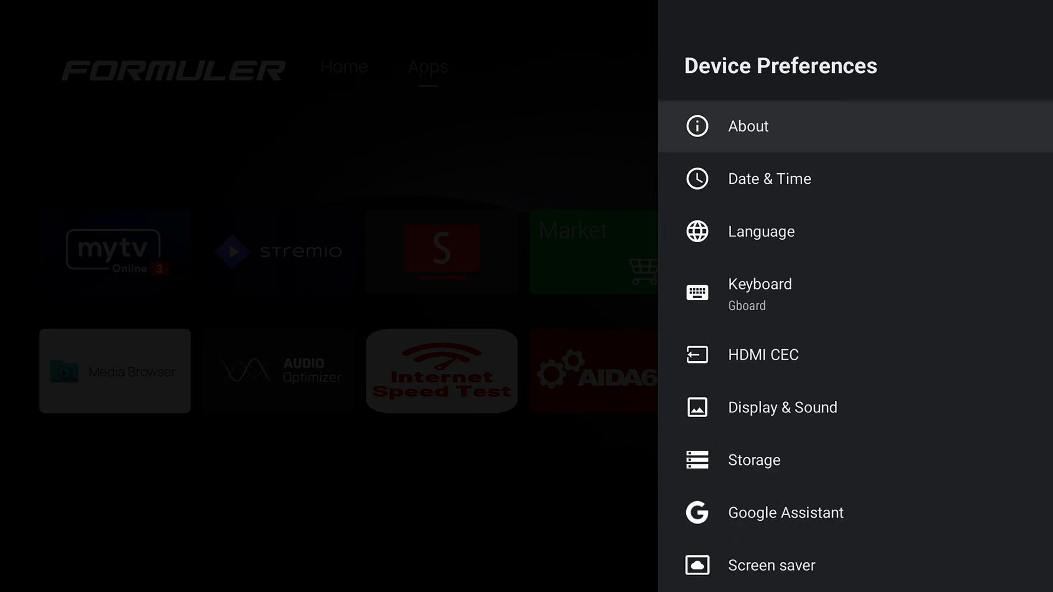
scroll(down, 3)
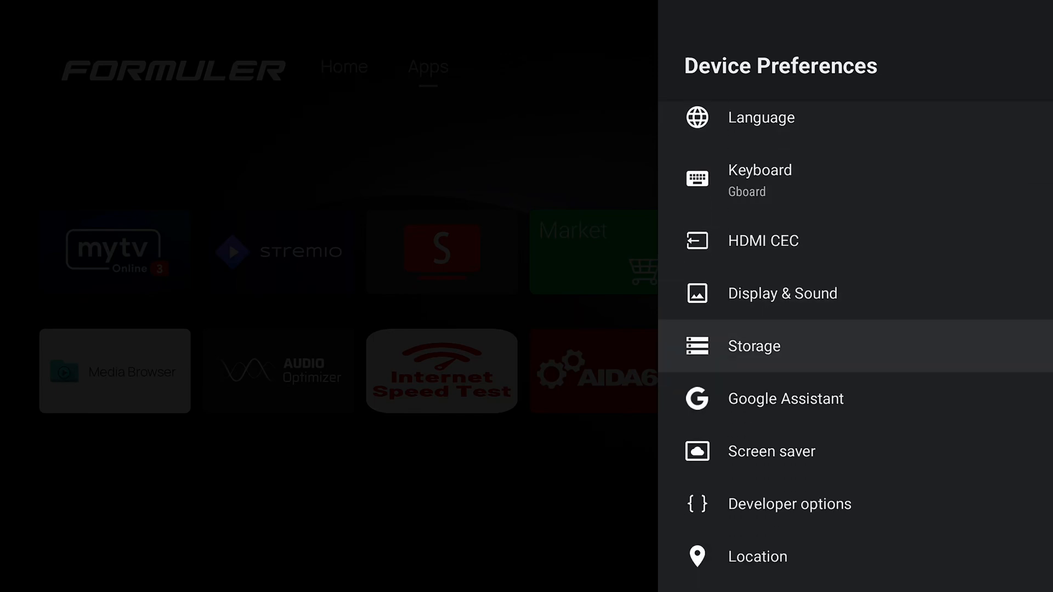
click(790, 504)
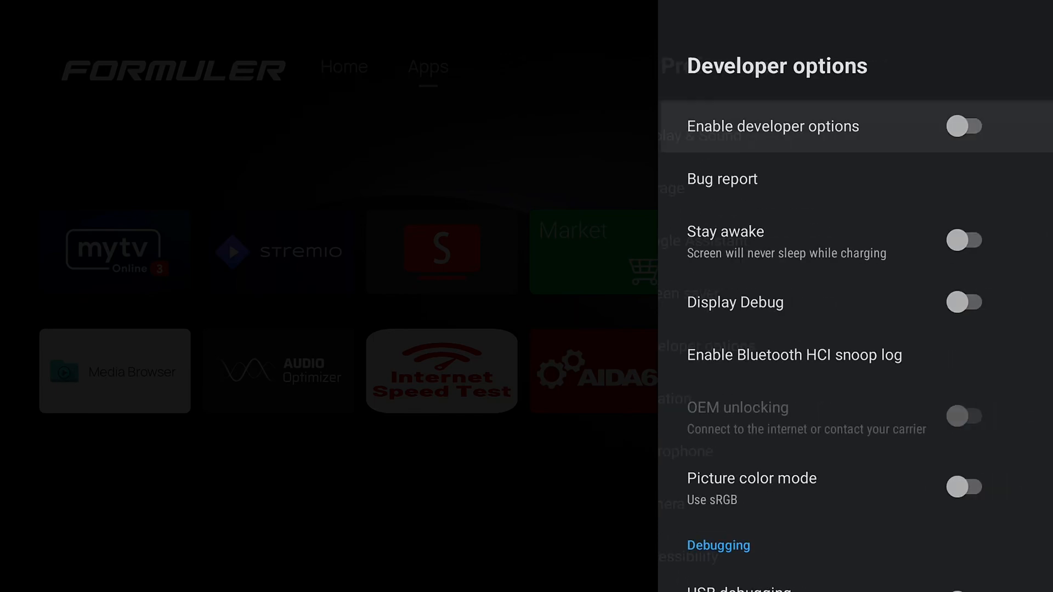
- Turn on Developer options and scroll down to the animation scale settings
click(965, 127)
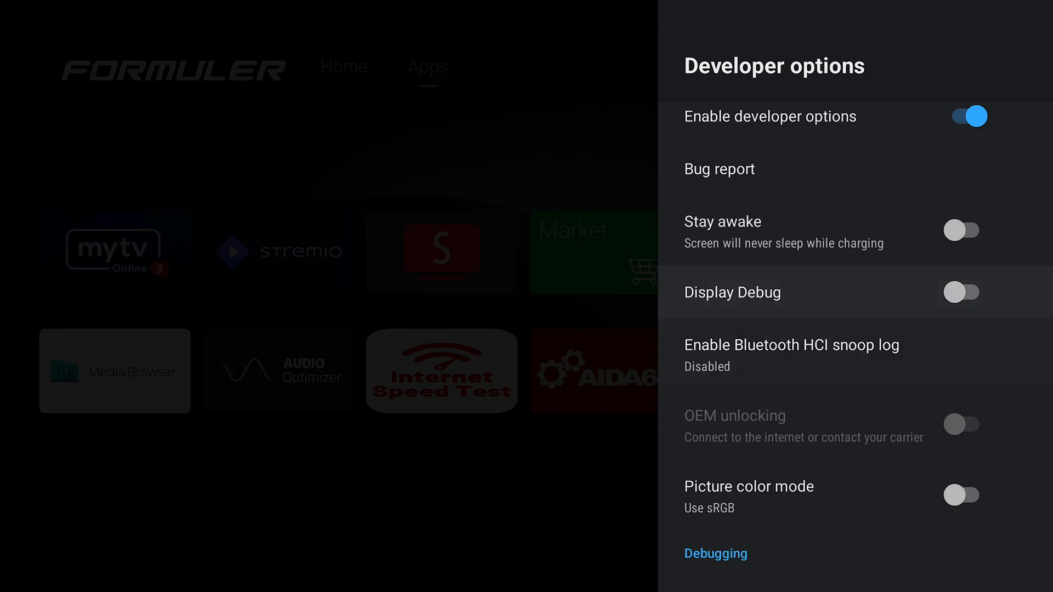
scroll(down, 3)
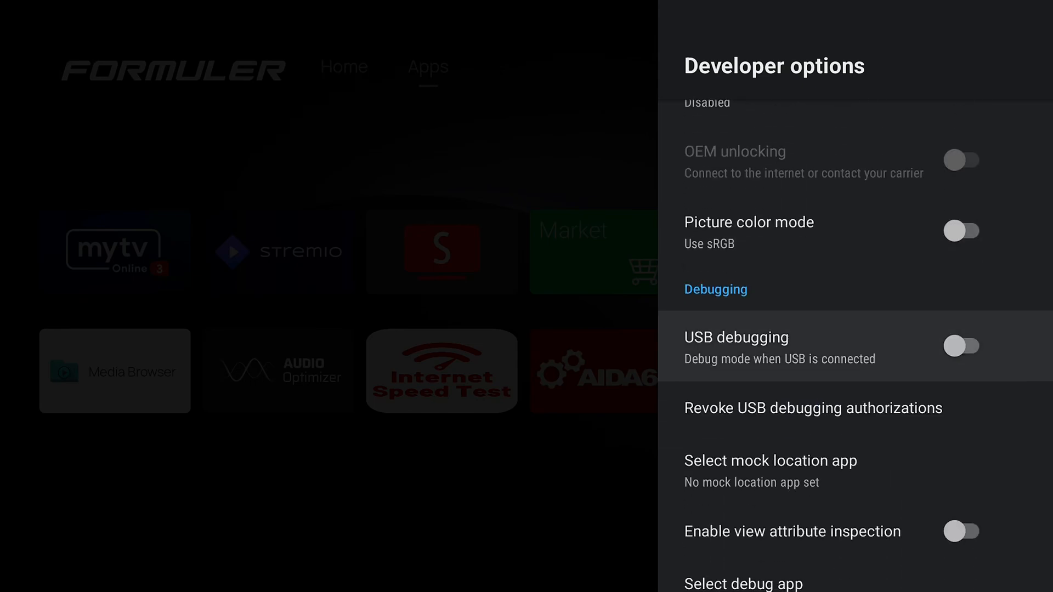
scroll(down, 3)
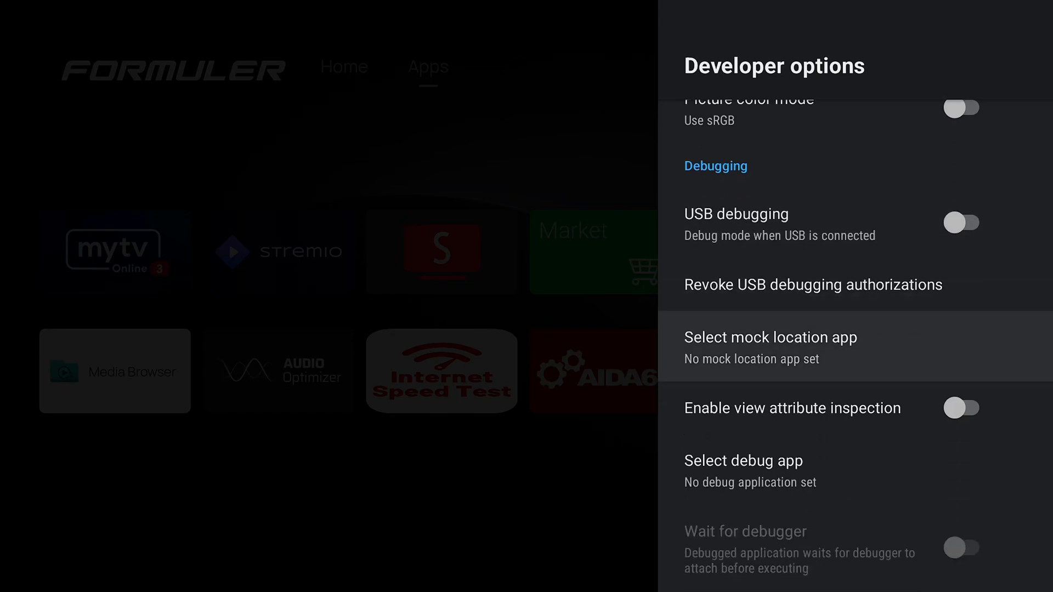
scroll(down, 3)
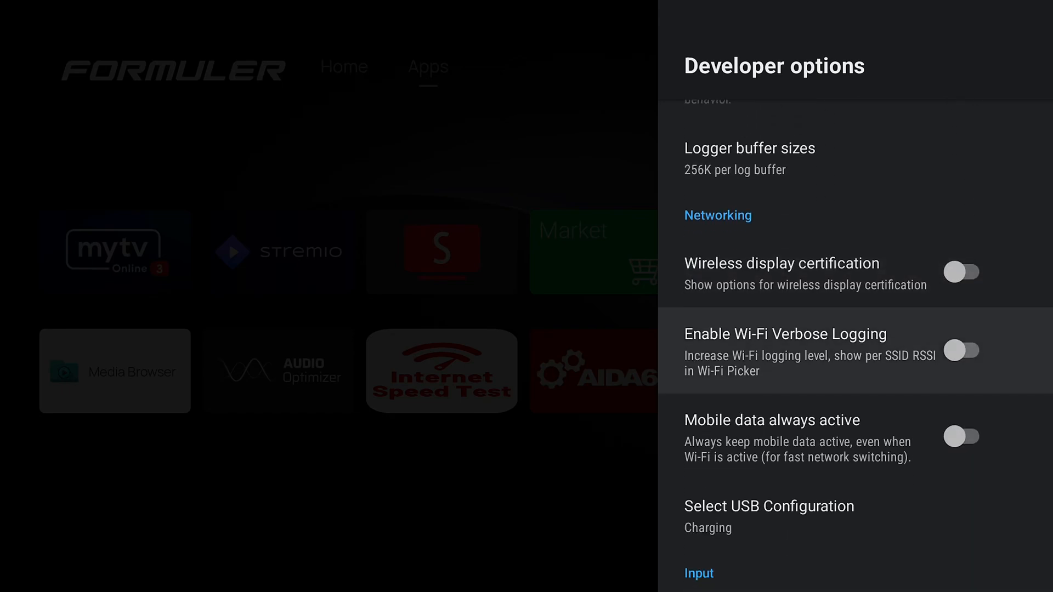
scroll(down, 3)
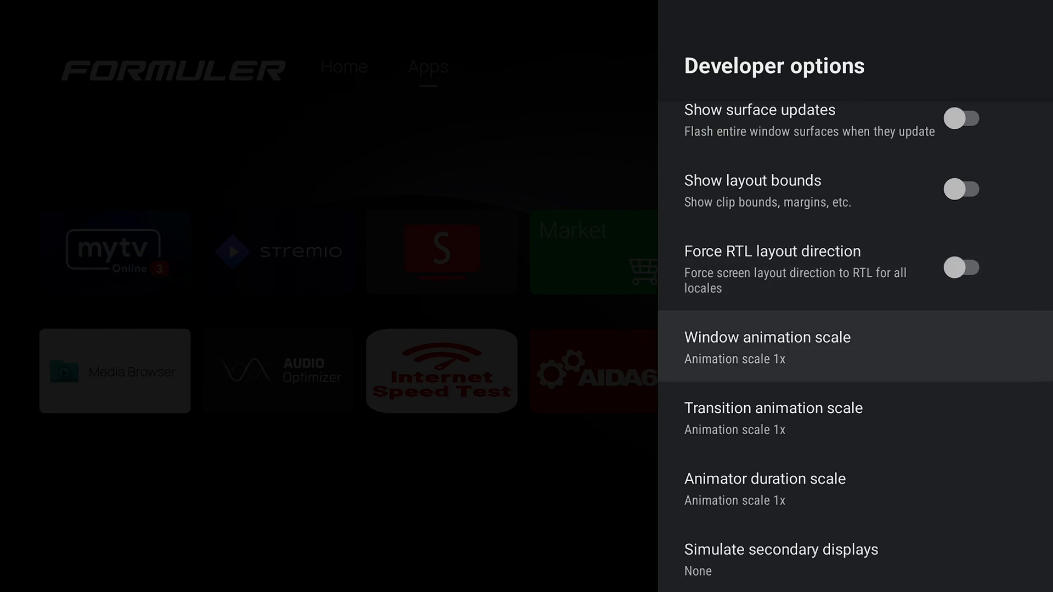
- Set window, transition and animator duration scales to .5x, then back out to Device Preferences
click(768, 348)
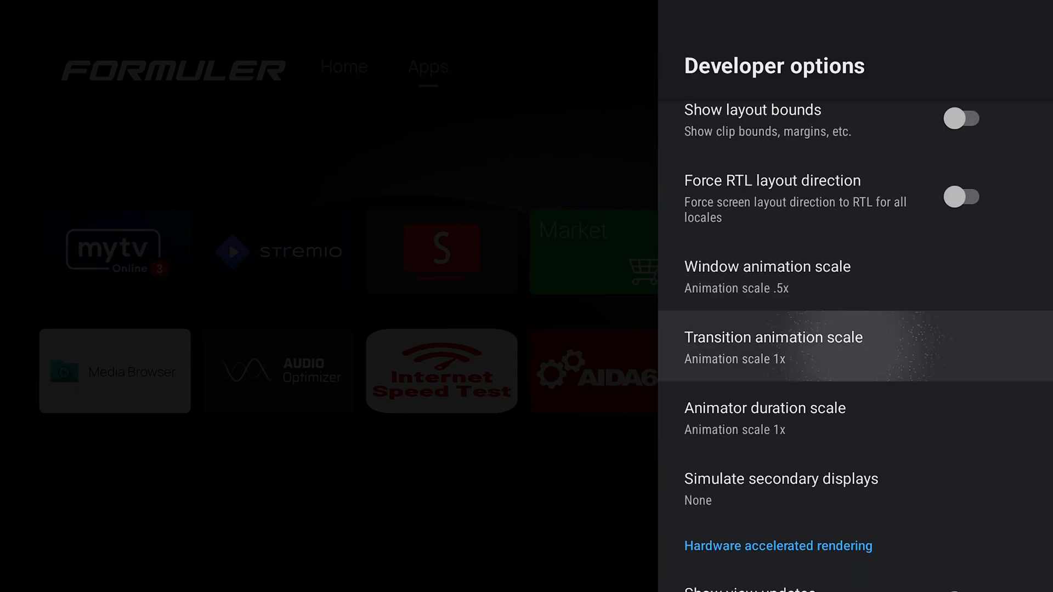
click(772, 347)
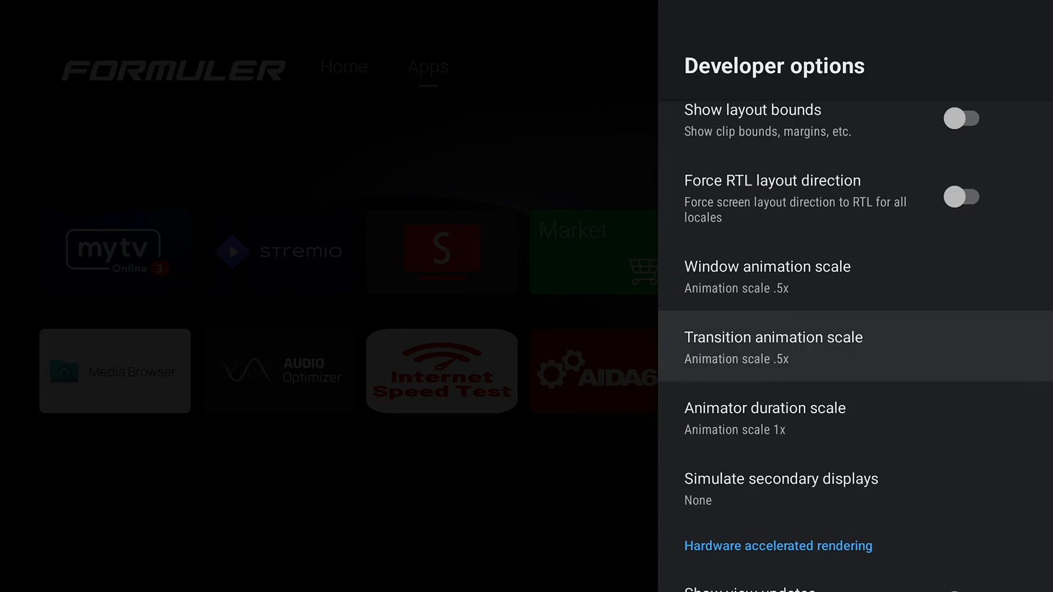
click(764, 408)
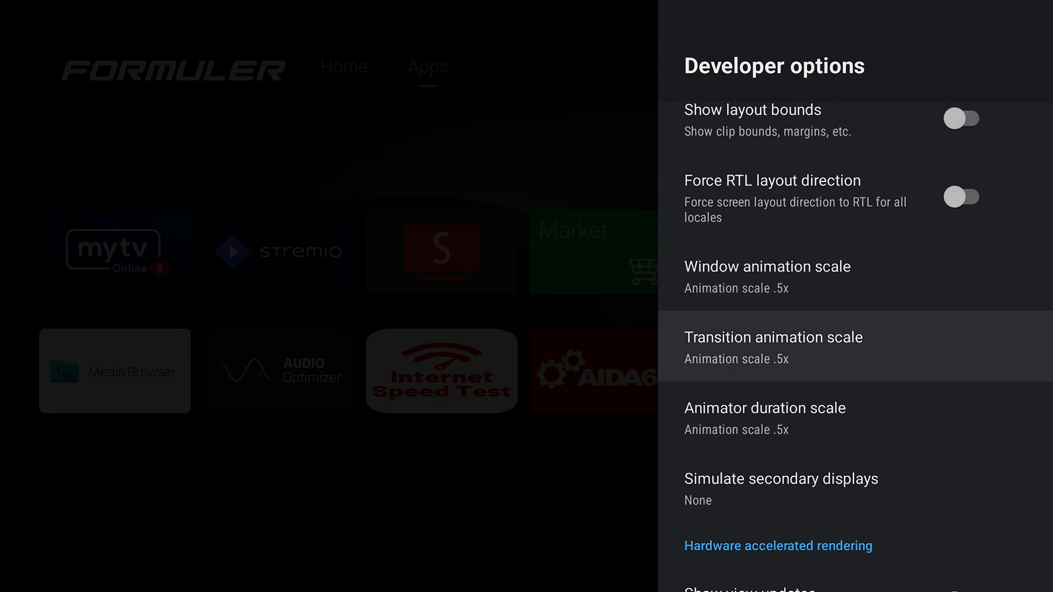
scroll(down, 3)
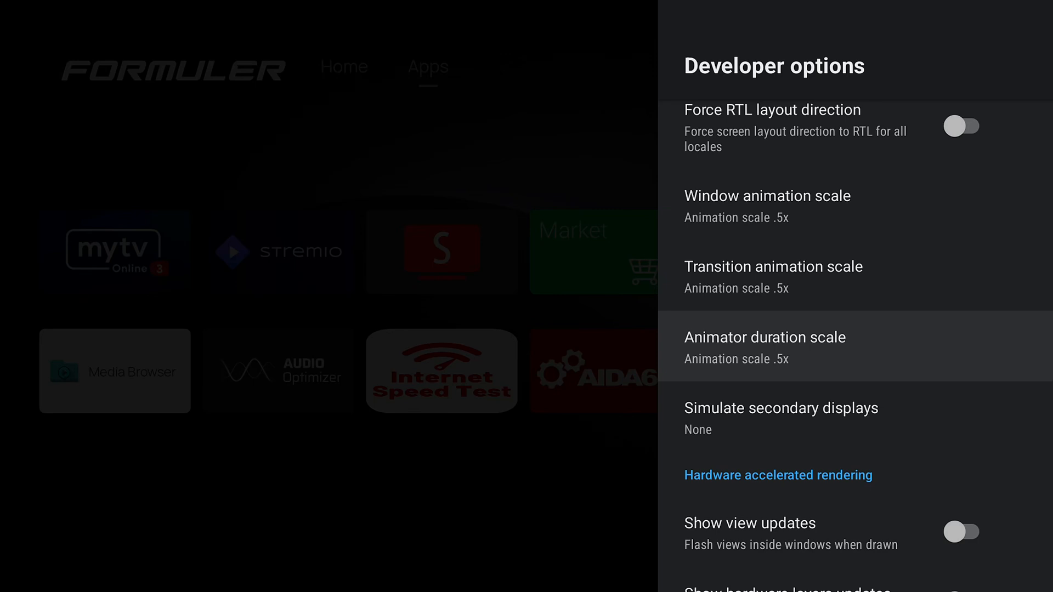
scroll(down, 3)
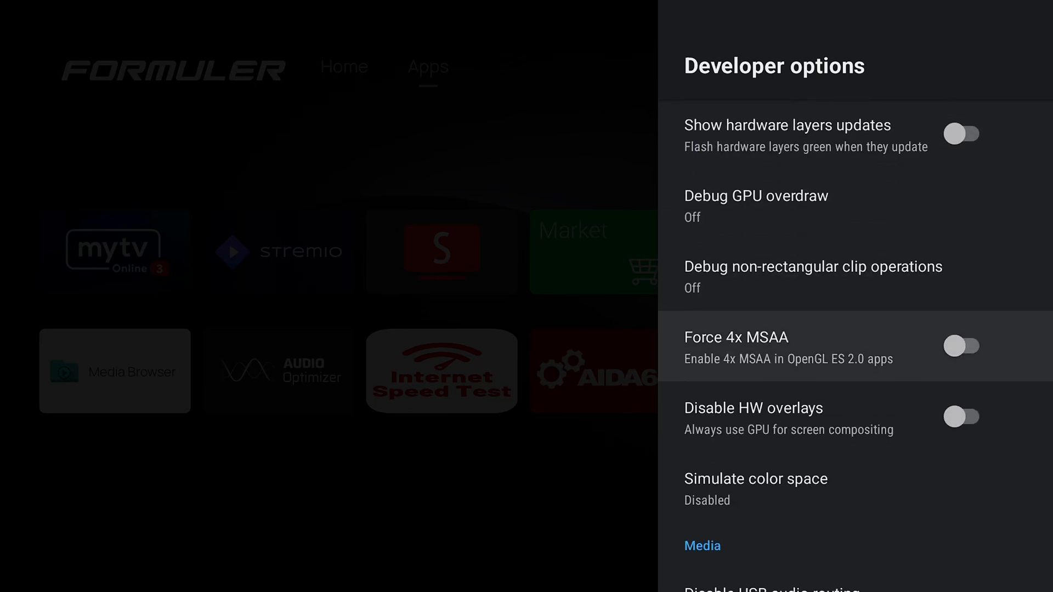
scroll(down, 3)
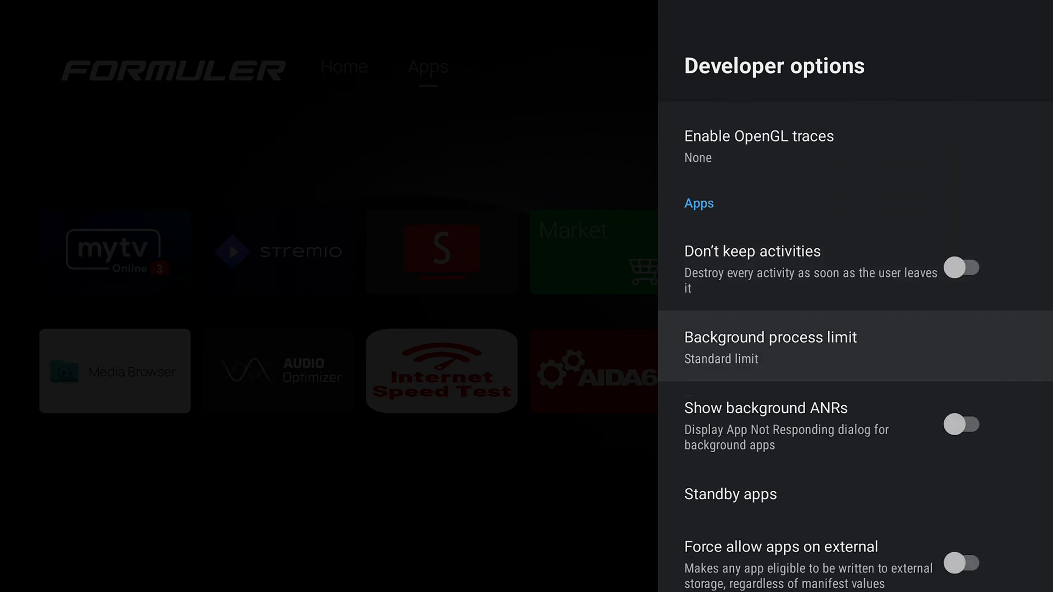
scroll(down, 3)
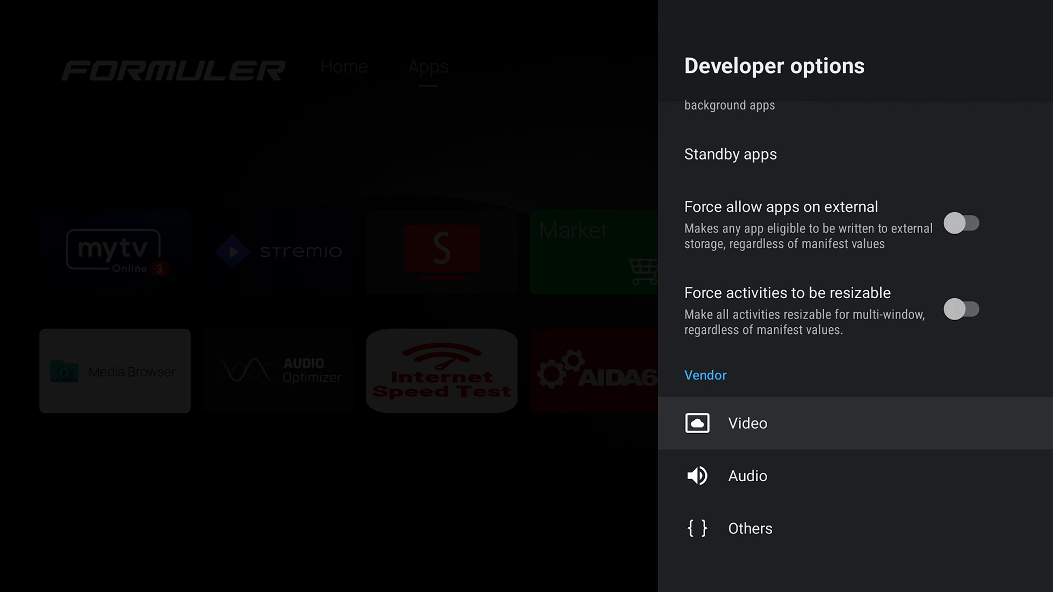
key(Back)
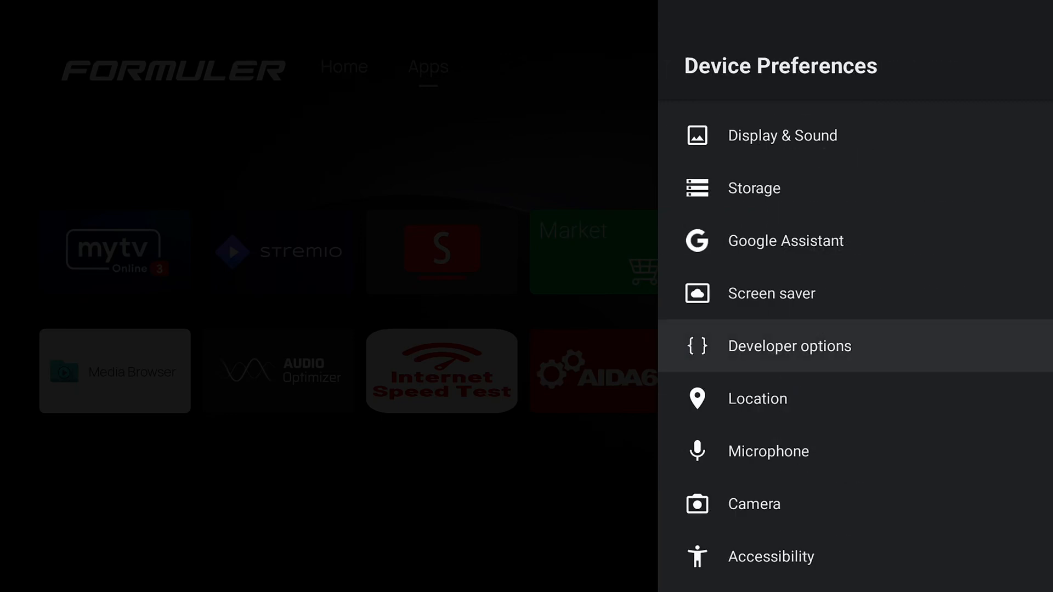
- Exit Android TV Settings back to the Formuler launcher's Apps tab
scroll(down, 3)
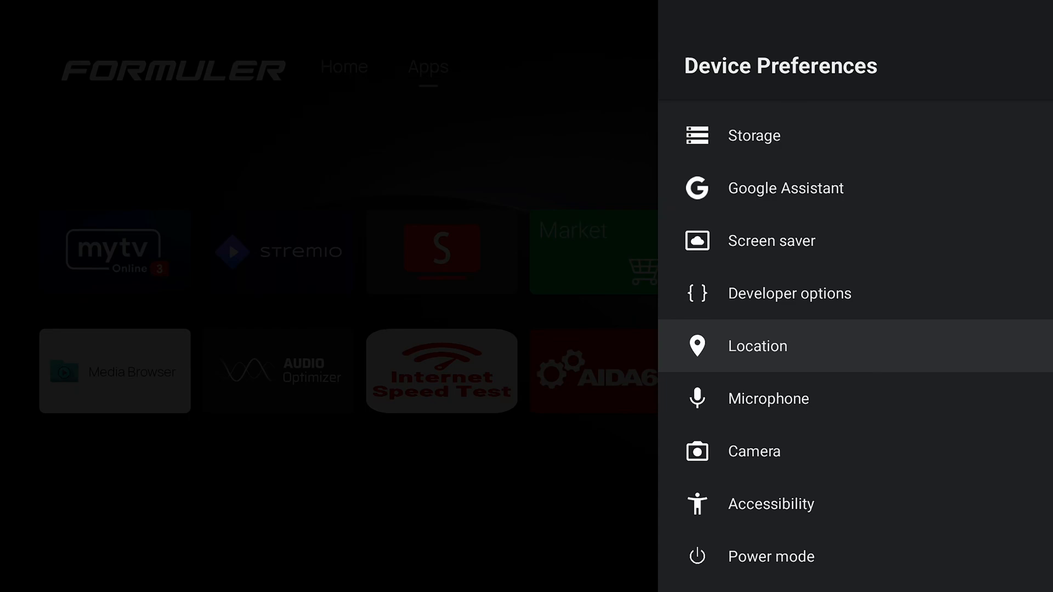
scroll(up, 3)
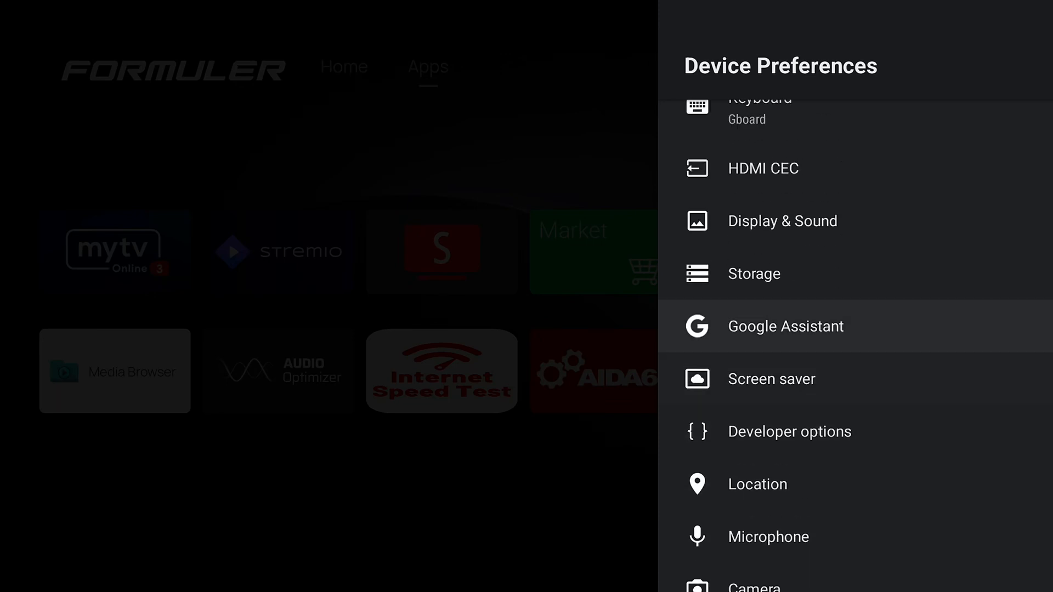
key(Back)
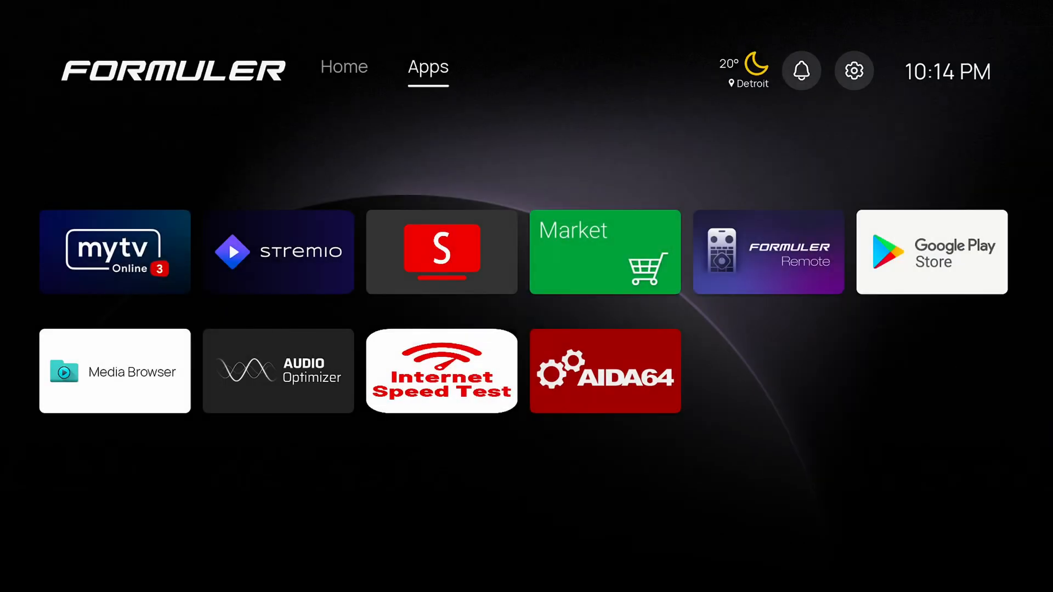
mouse_move(931, 252)
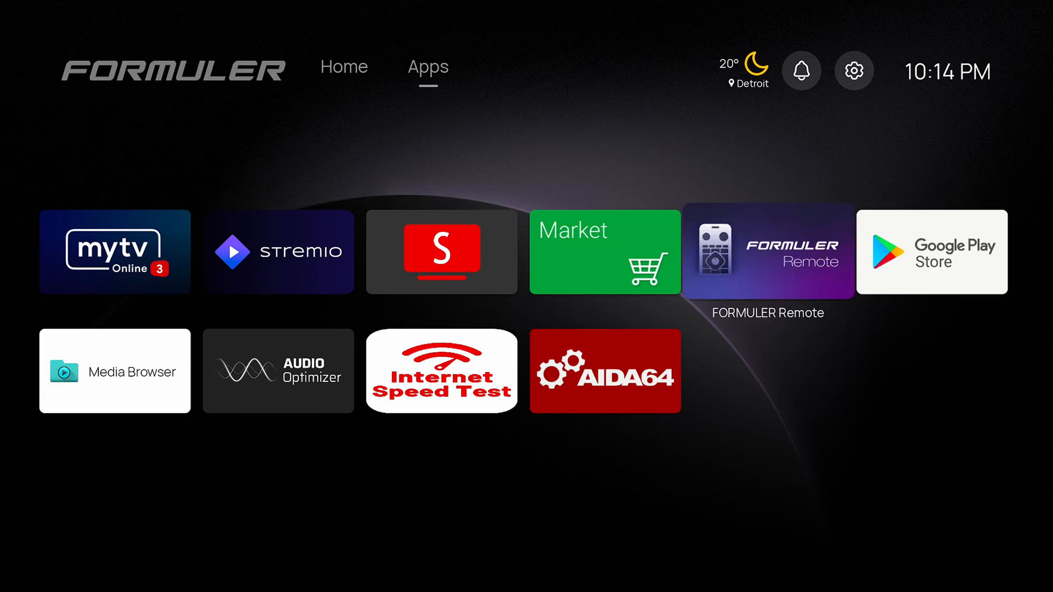
- Launch the FORMULER Remote app from the Apps row
click(766, 252)
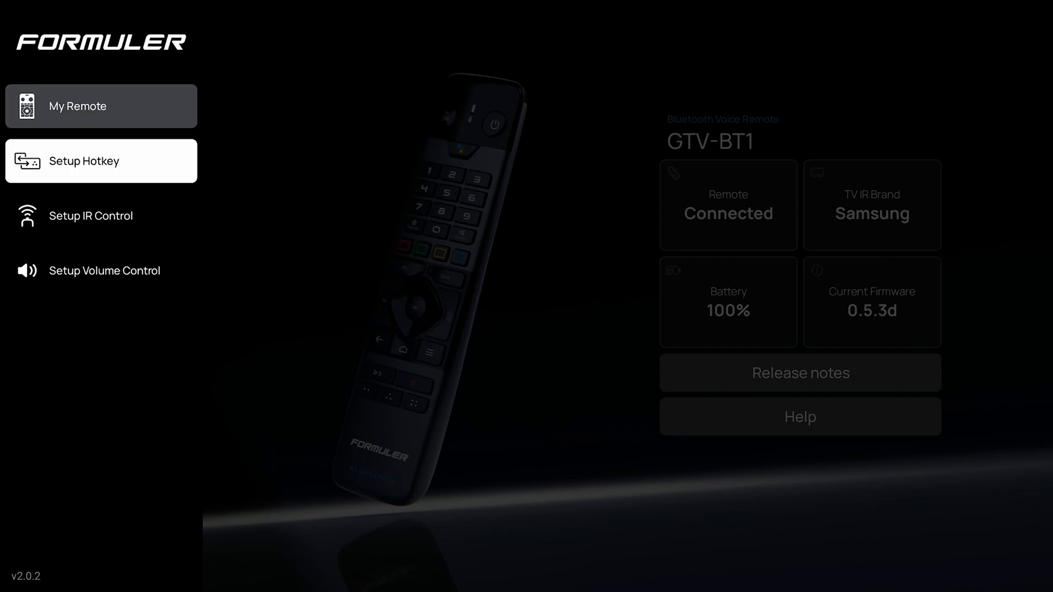
- Open Setup Hotkey and view the first hotkey's Go to Live single tap
click(83, 160)
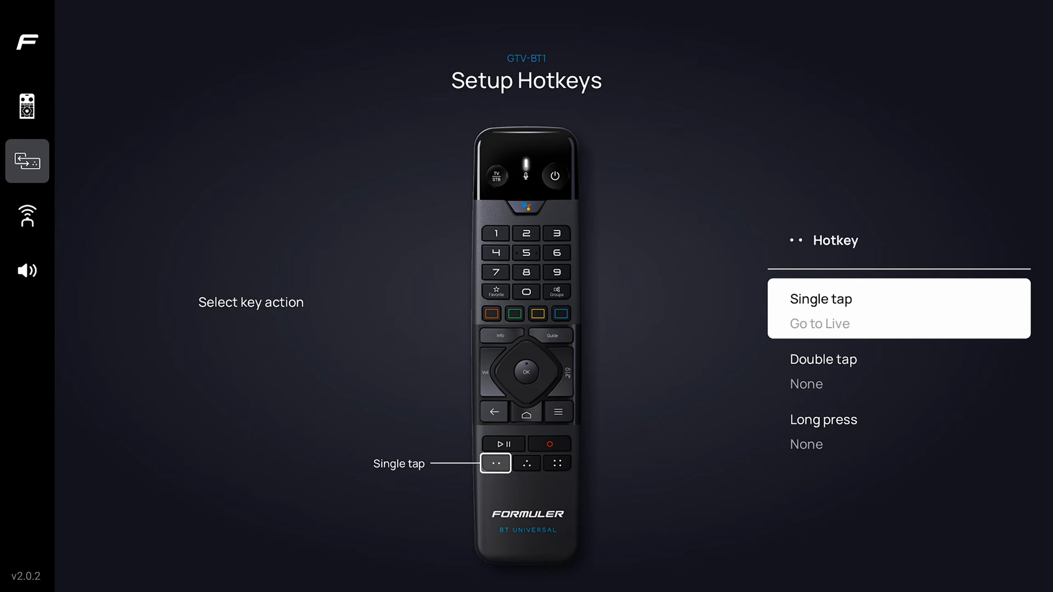
- Browse the single-tap behaviour list offering Mute, Mouse, Enter and Backspace
click(897, 308)
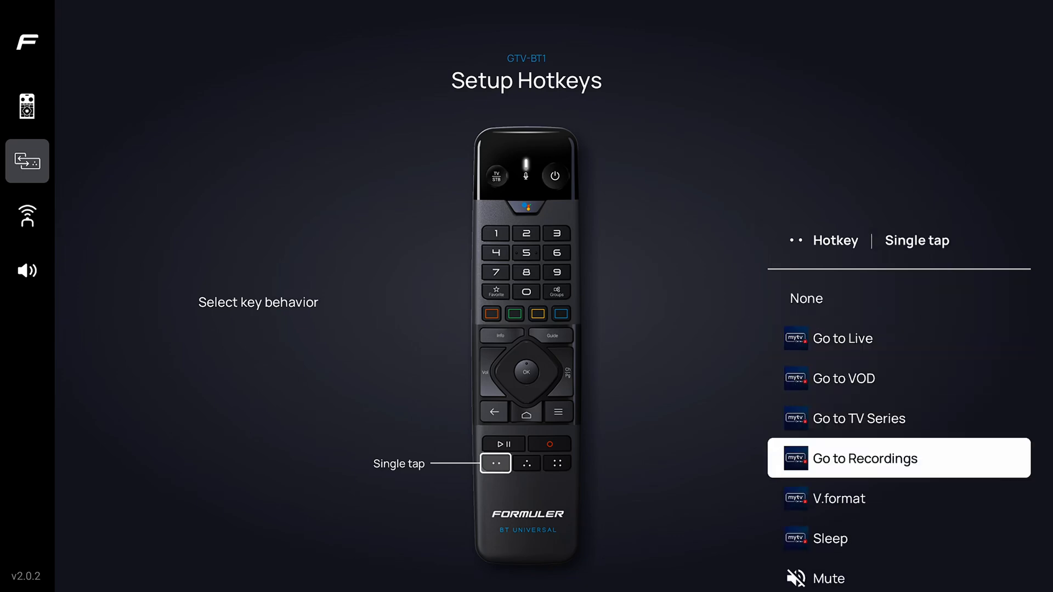
scroll(down, 3)
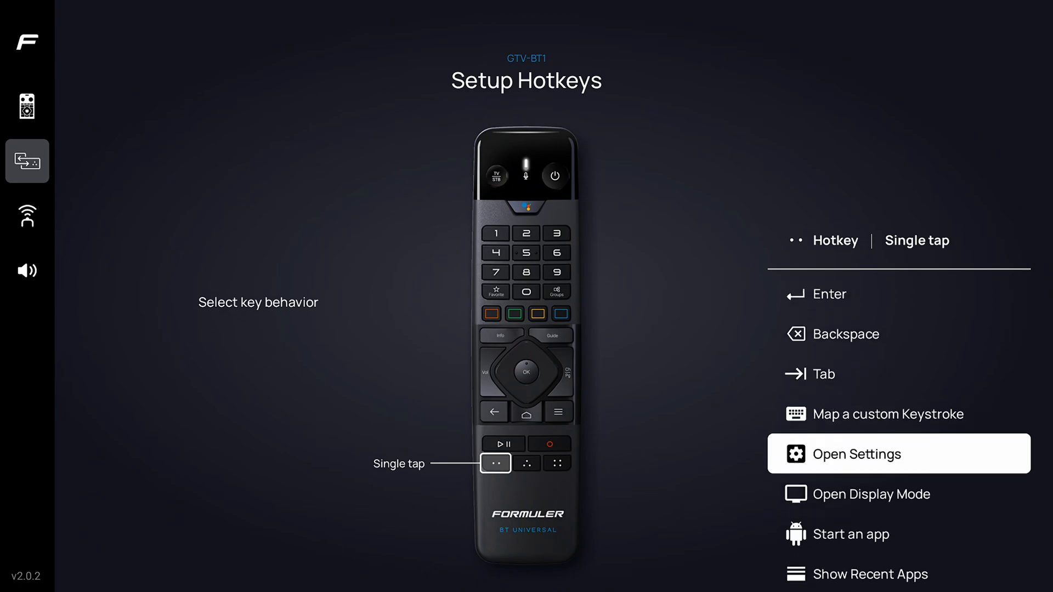
scroll(down, 3)
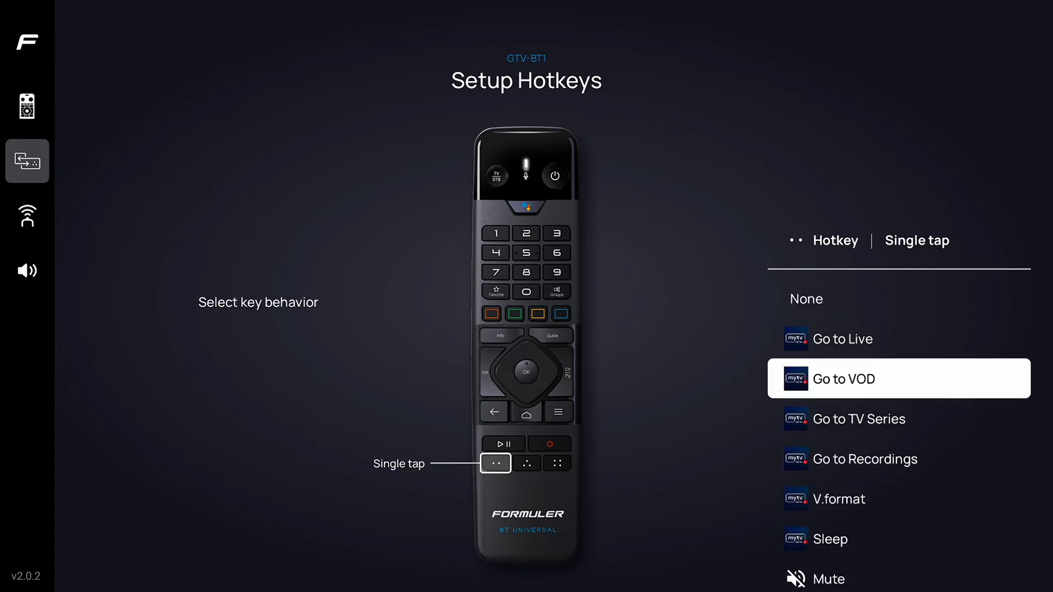
scroll(down, 3)
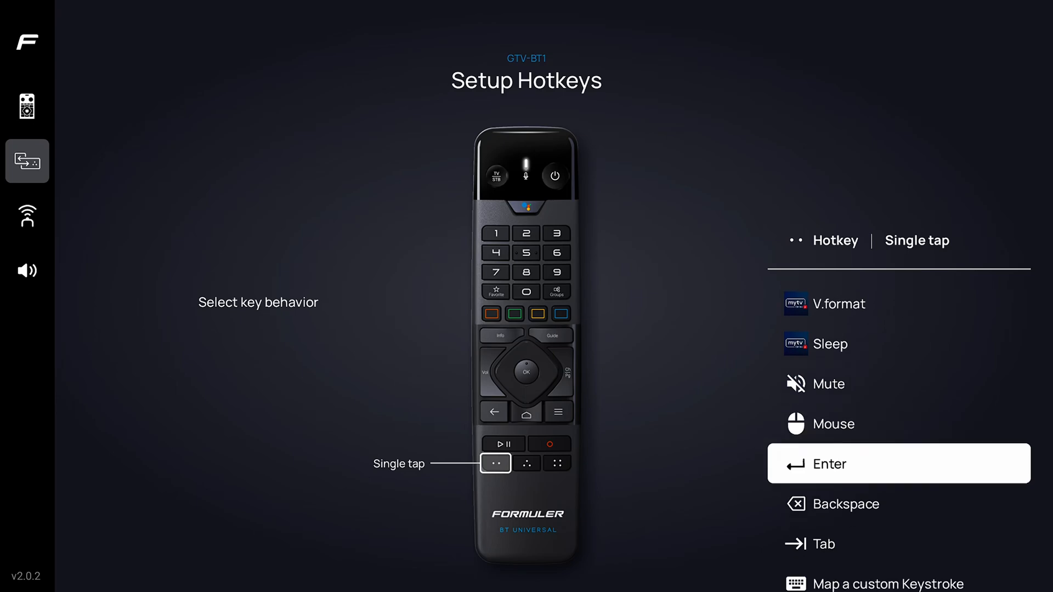
scroll(down, 3)
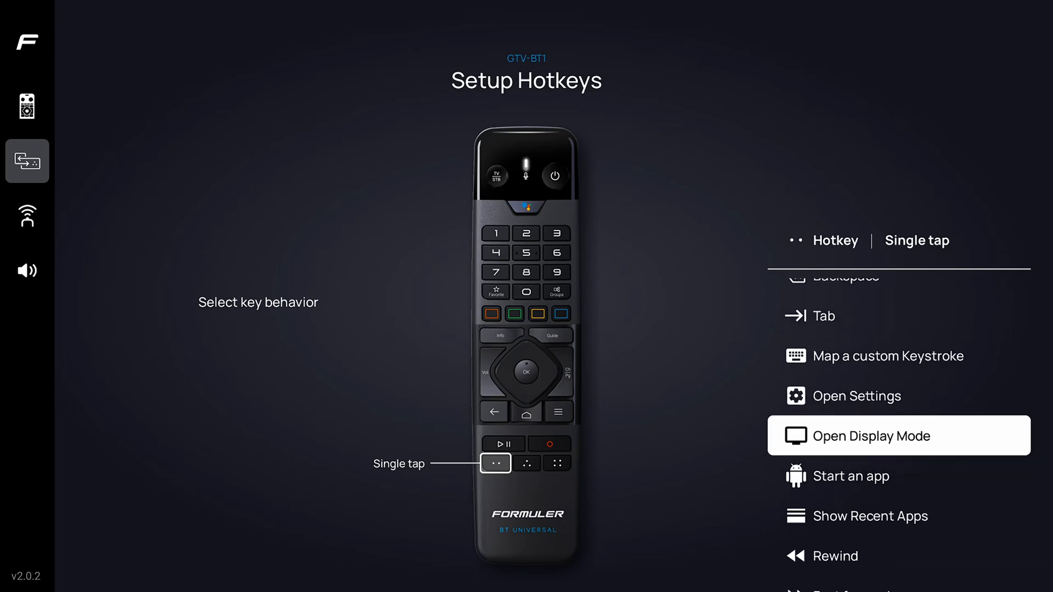
scroll(down, 3)
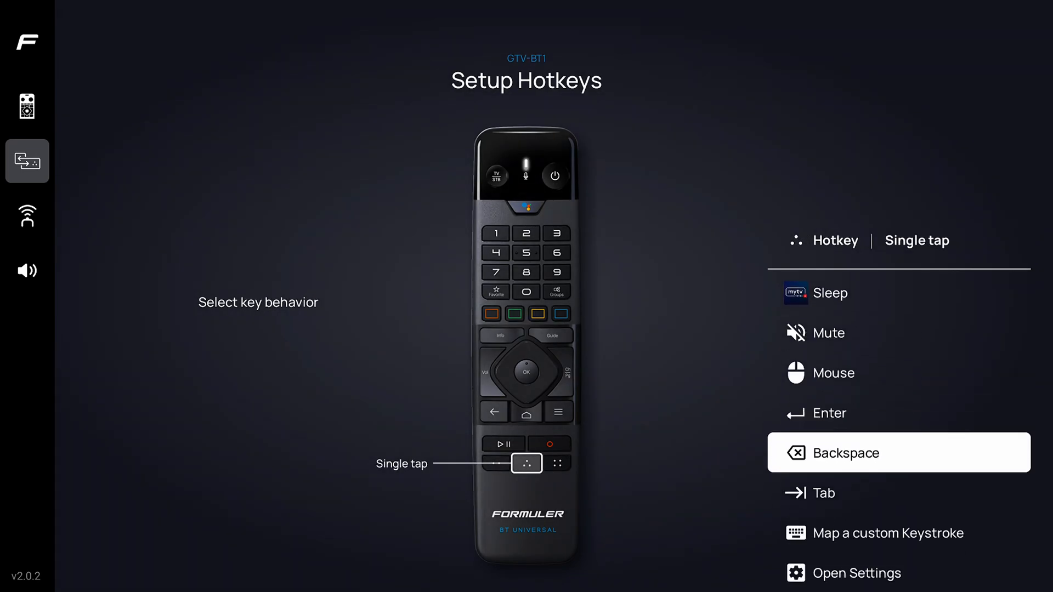
- Scroll the behaviour list and view the third hotkey's Go to TV Series single tap
scroll(down, 3)
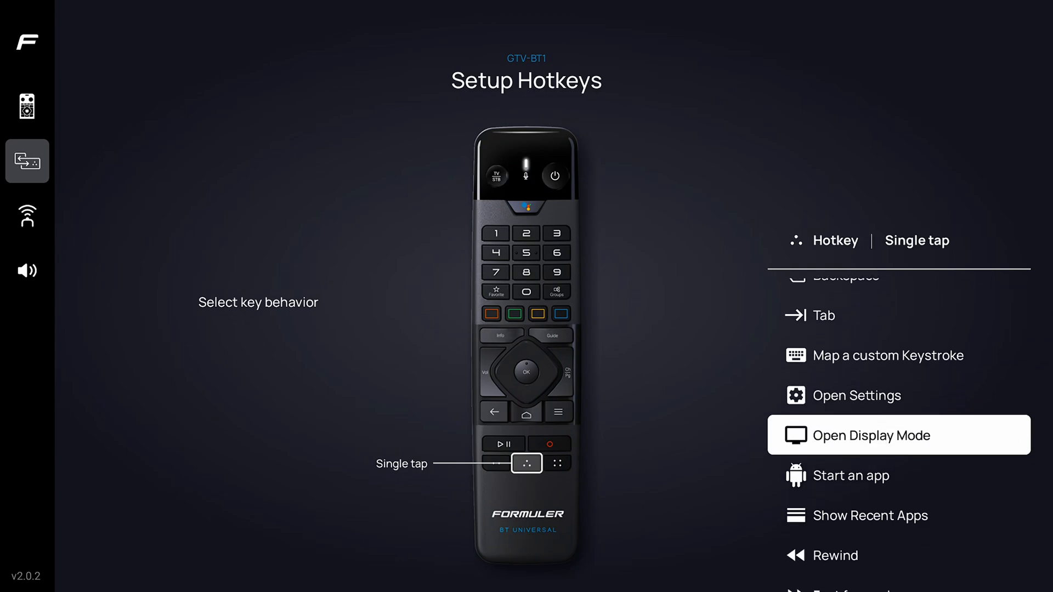
scroll(down, 3)
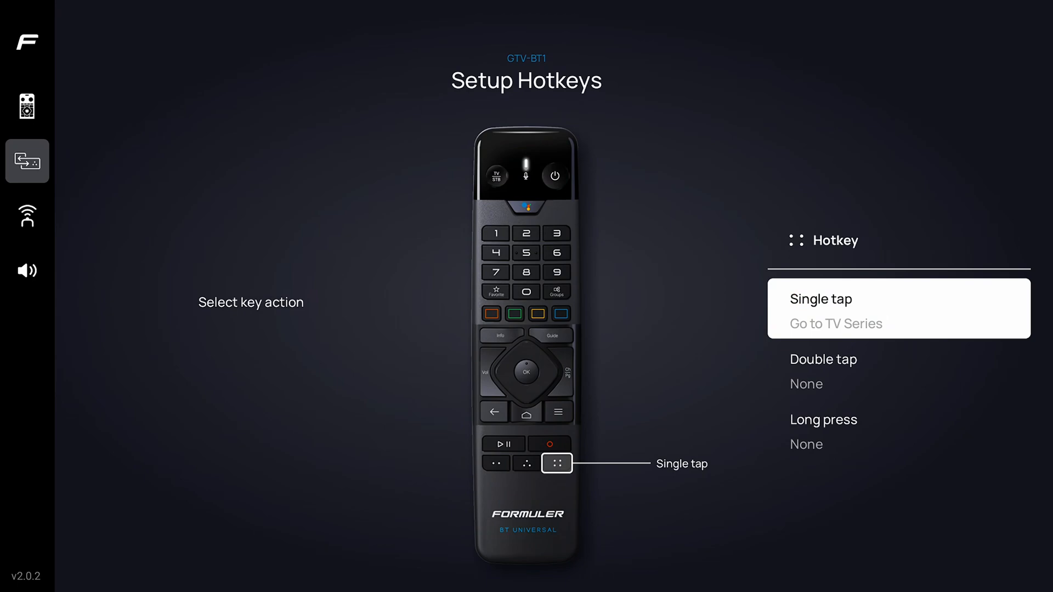
- Go back to the Setup Hotkey key list with color key, three hotkeys and reset
click(898, 308)
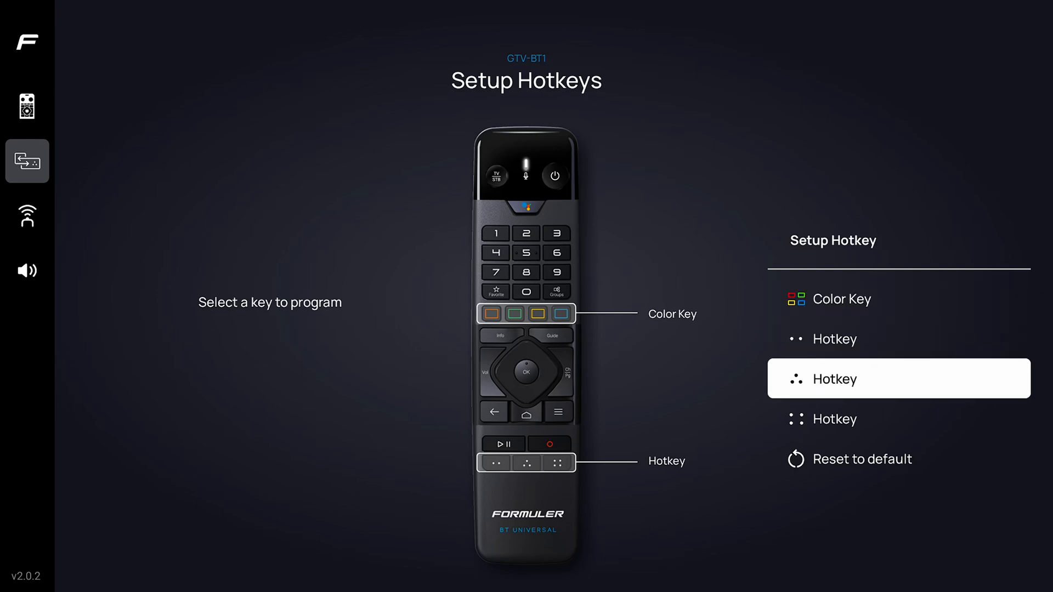
- Exit Formuler Remote, launch Stremio, and bring up its Link Account QR code
click(898, 418)
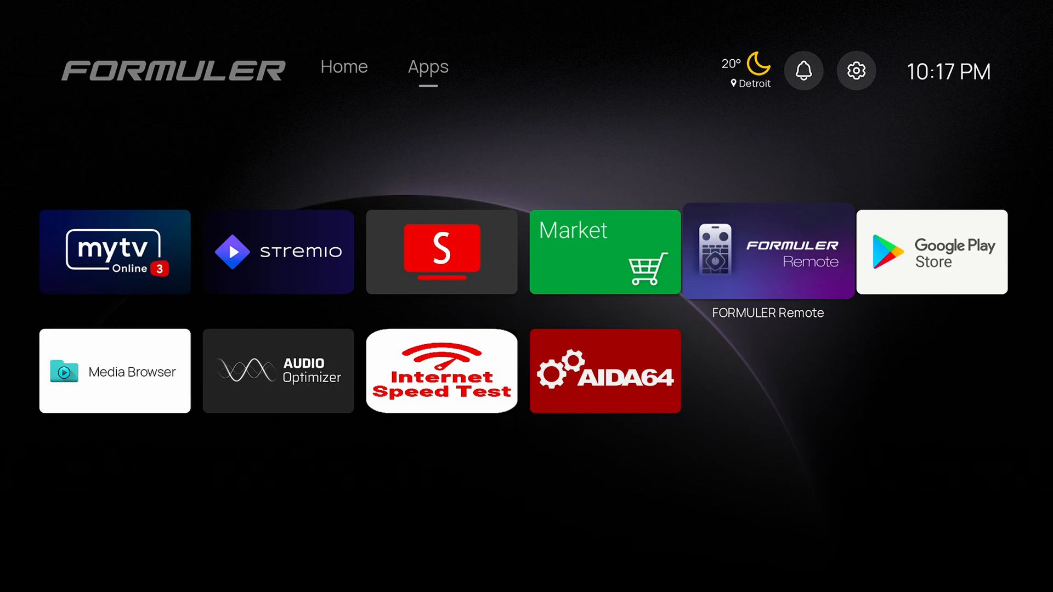
click(278, 251)
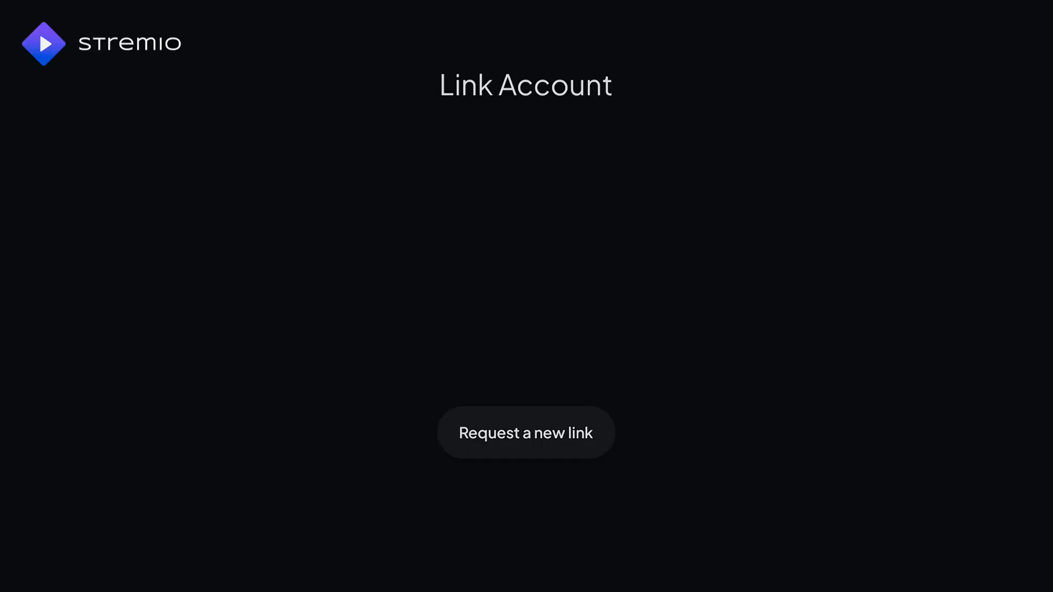
click(525, 433)
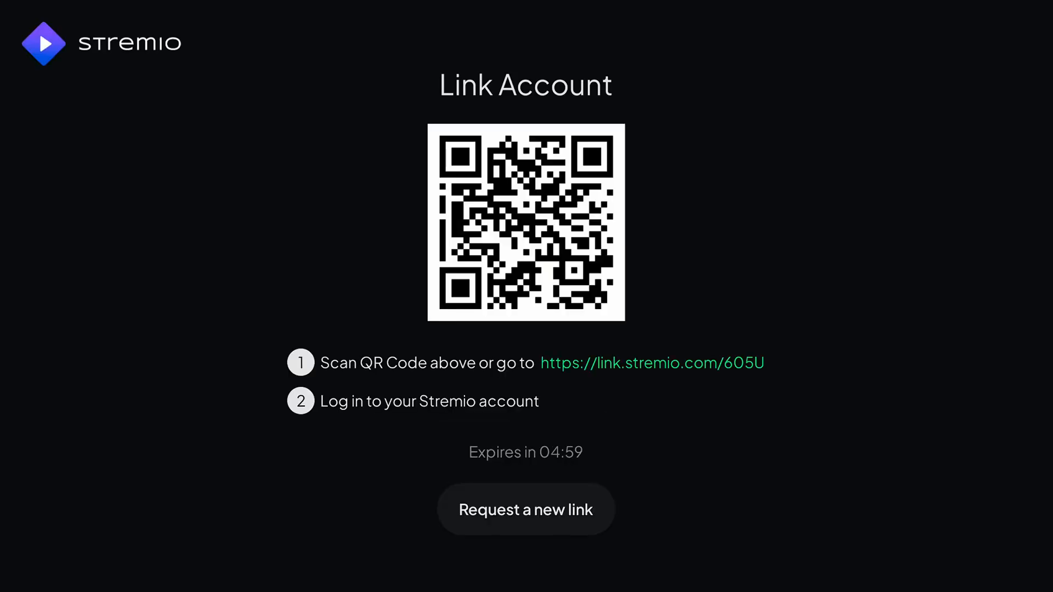